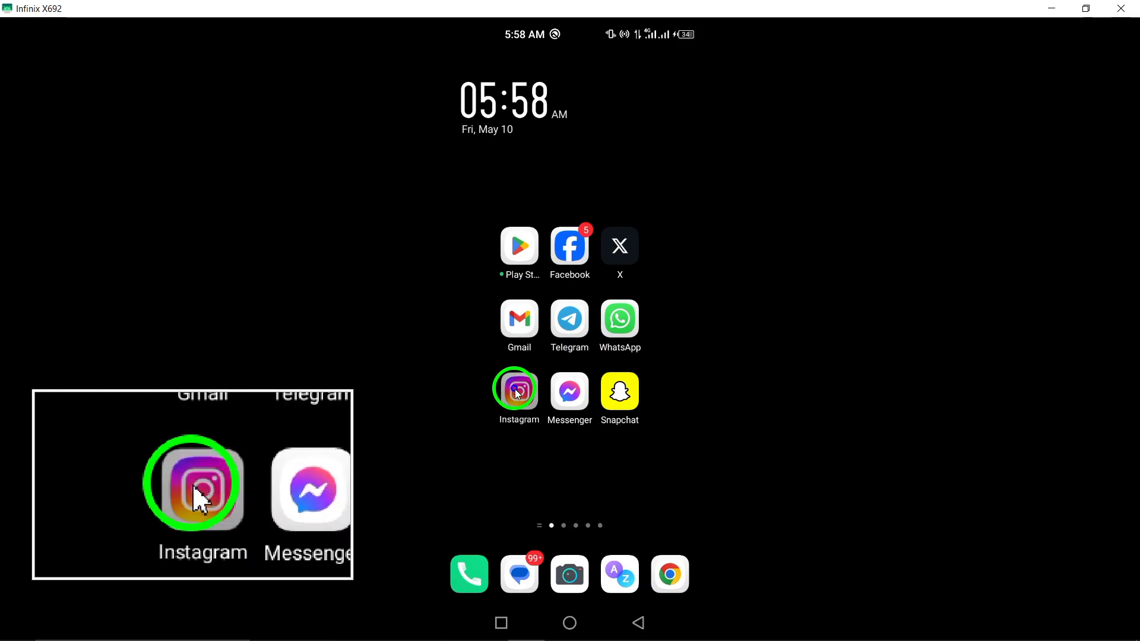
Launch Instagram and reach Settings and privacy through the profile menu.
click(519, 390)
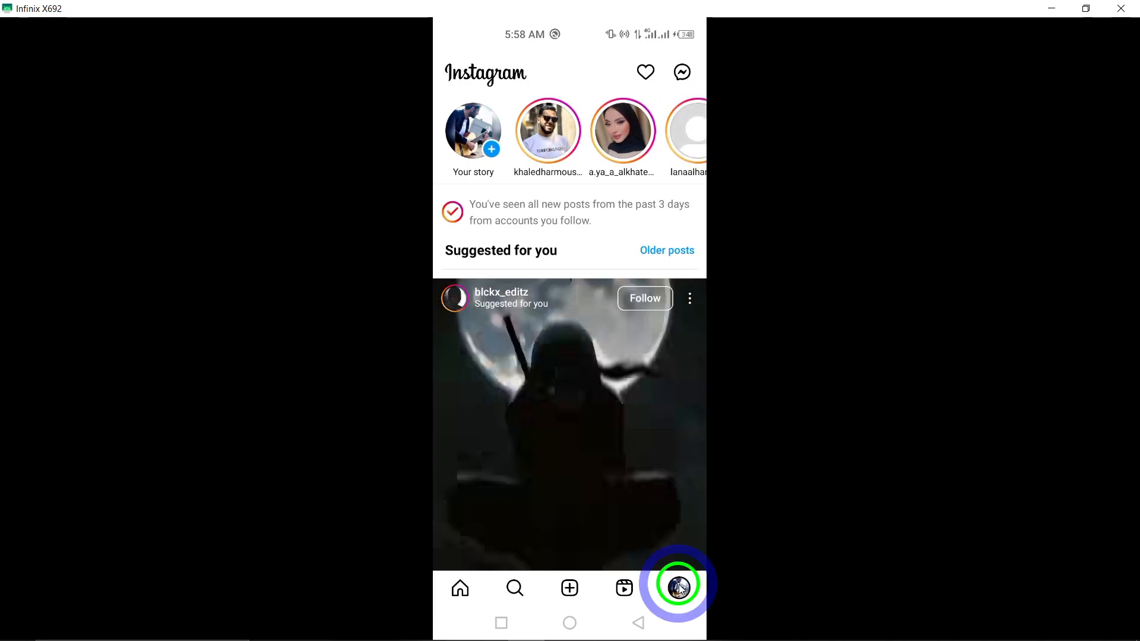
click(677, 587)
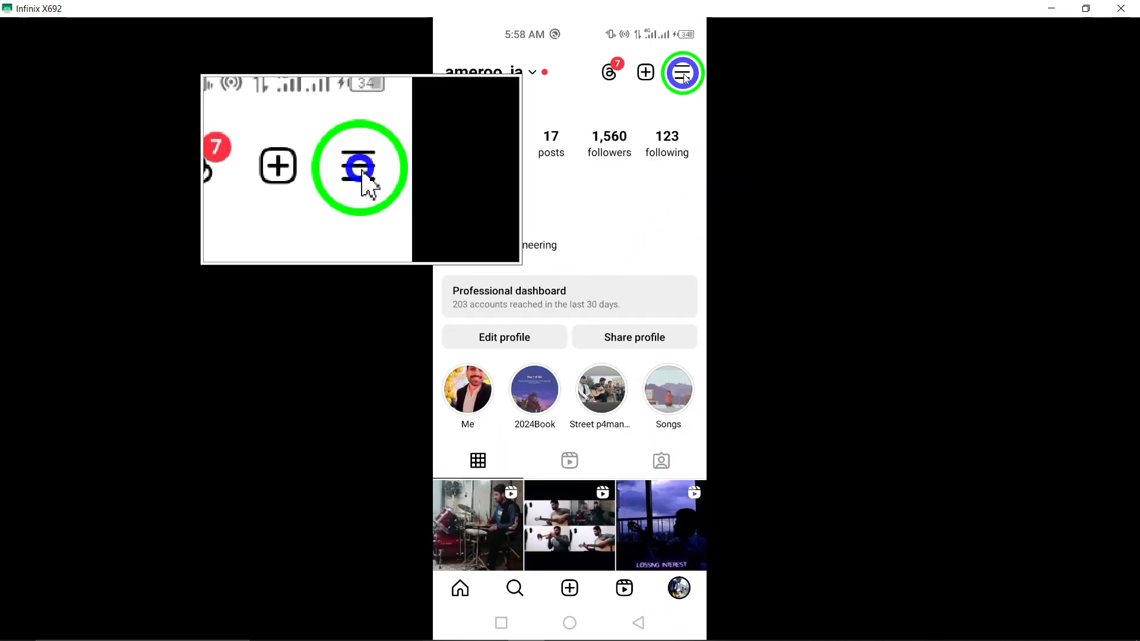
click(681, 72)
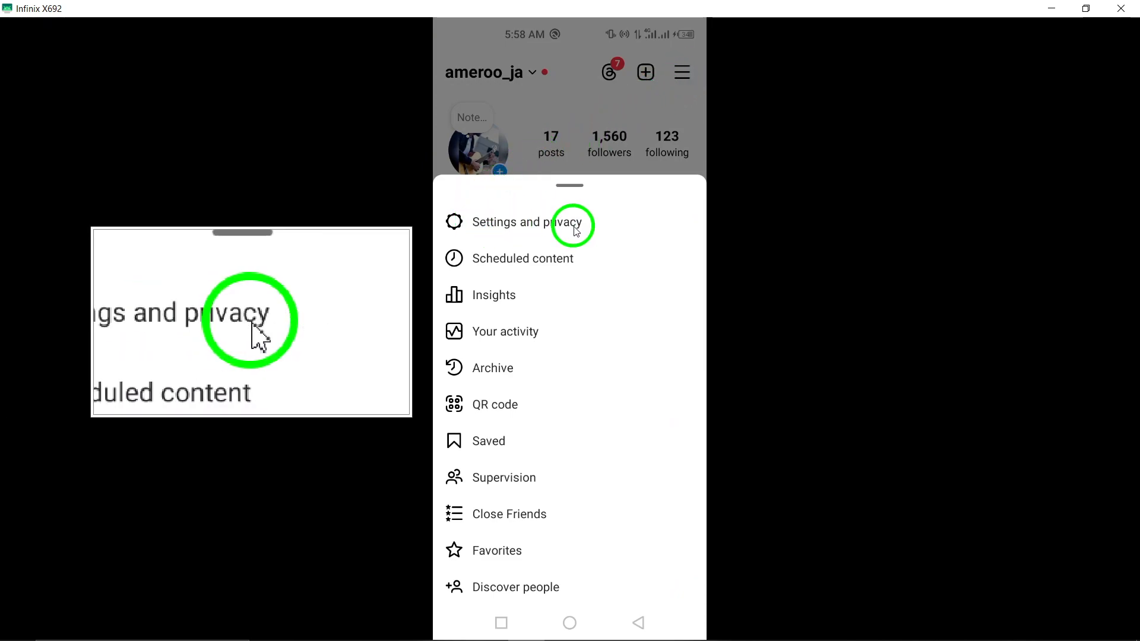
click(527, 221)
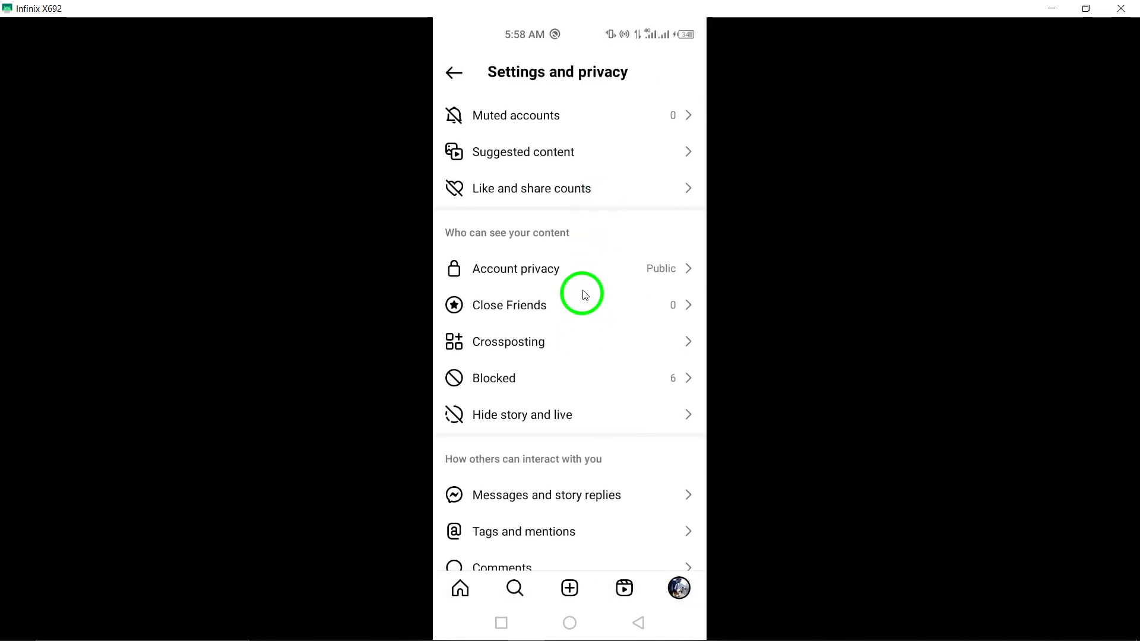
View Show read receipts under Messages and story replies with Read receipts off, then back out.
click(547, 495)
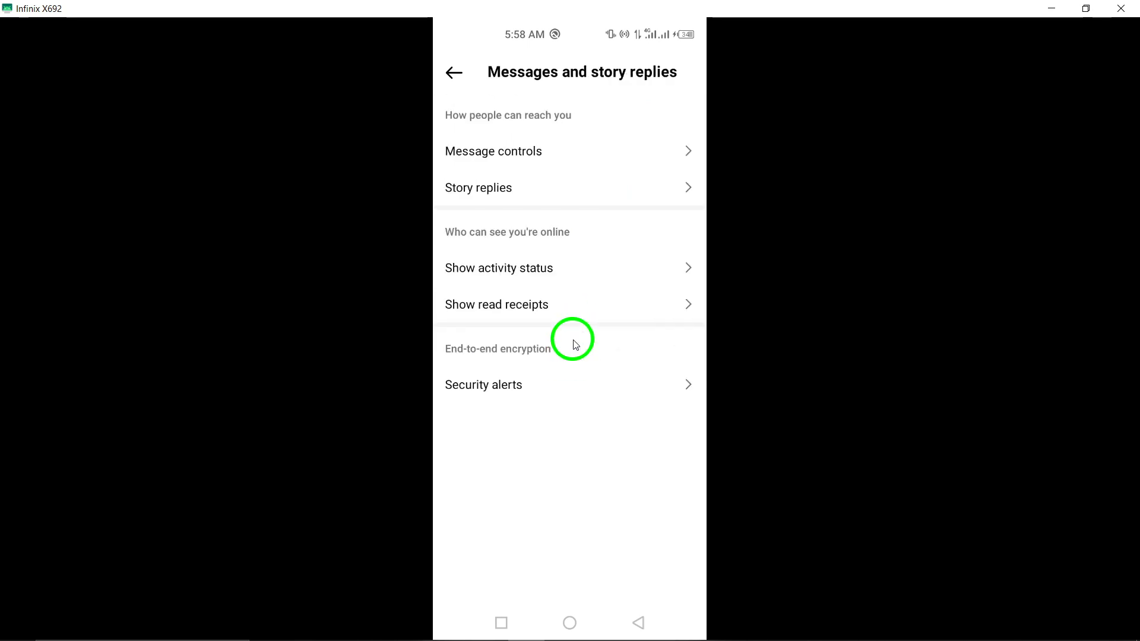
mouse_move(462, 274)
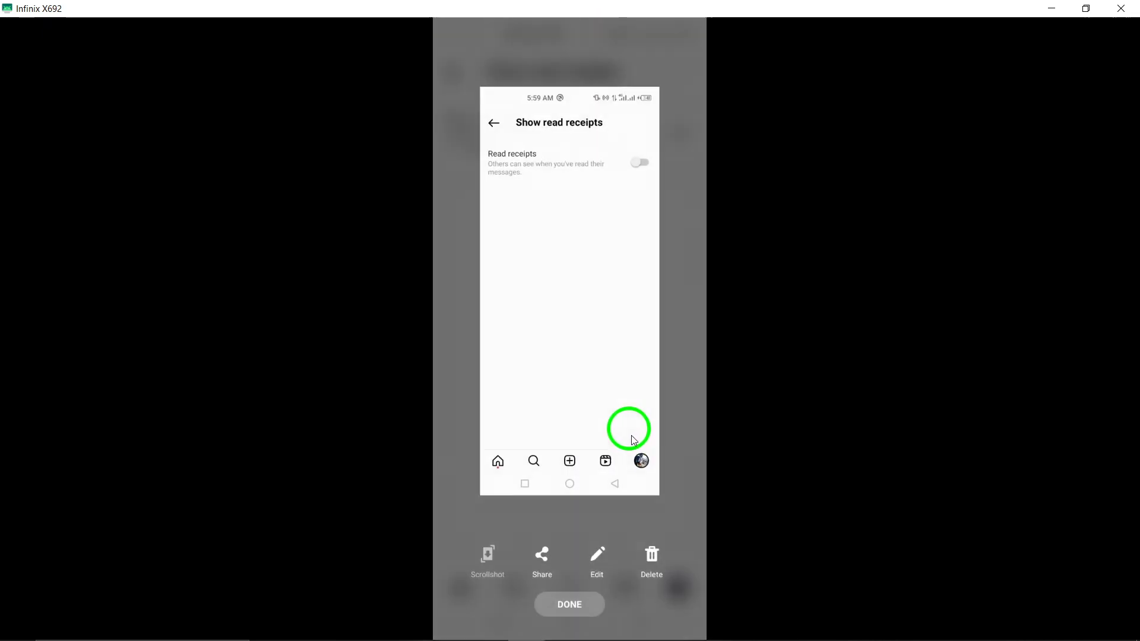
click(570, 604)
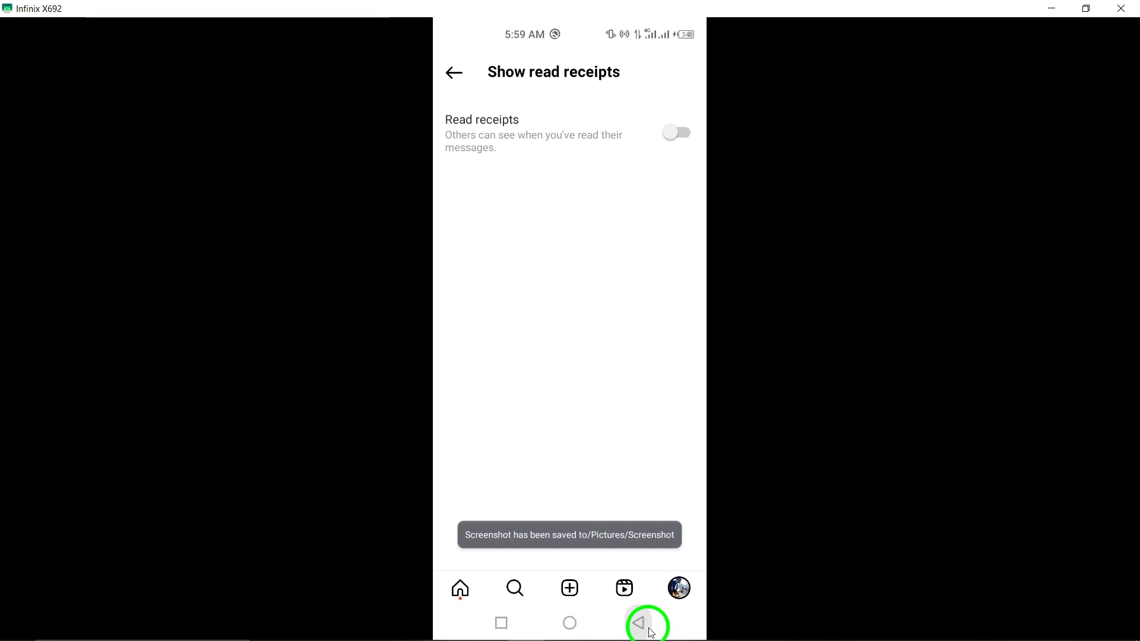
click(638, 623)
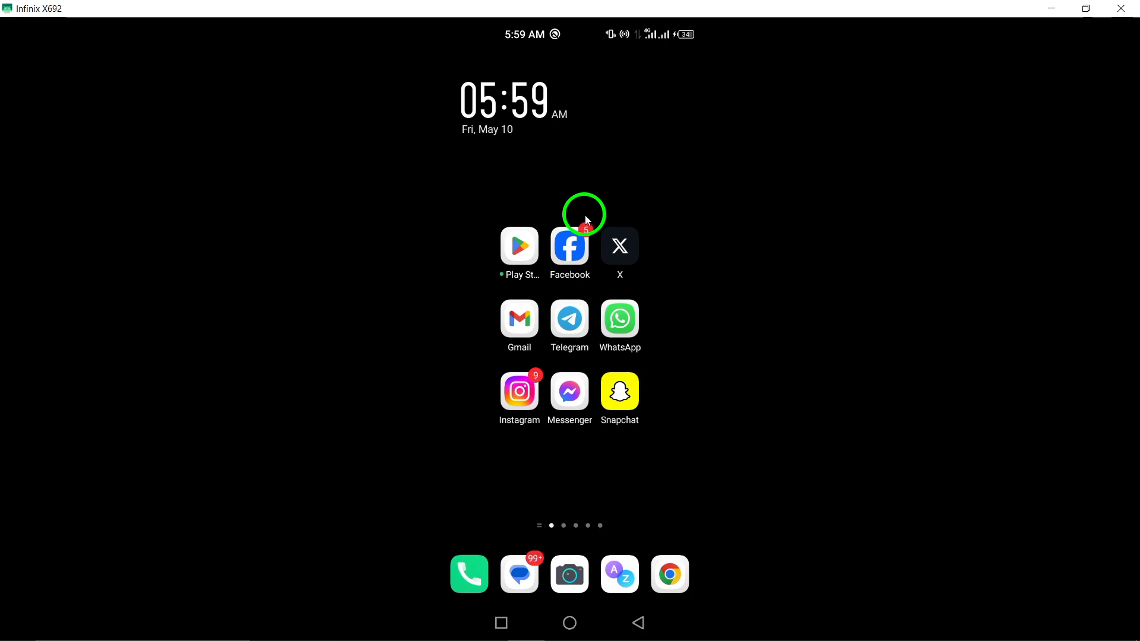
mouse_move(558, 202)
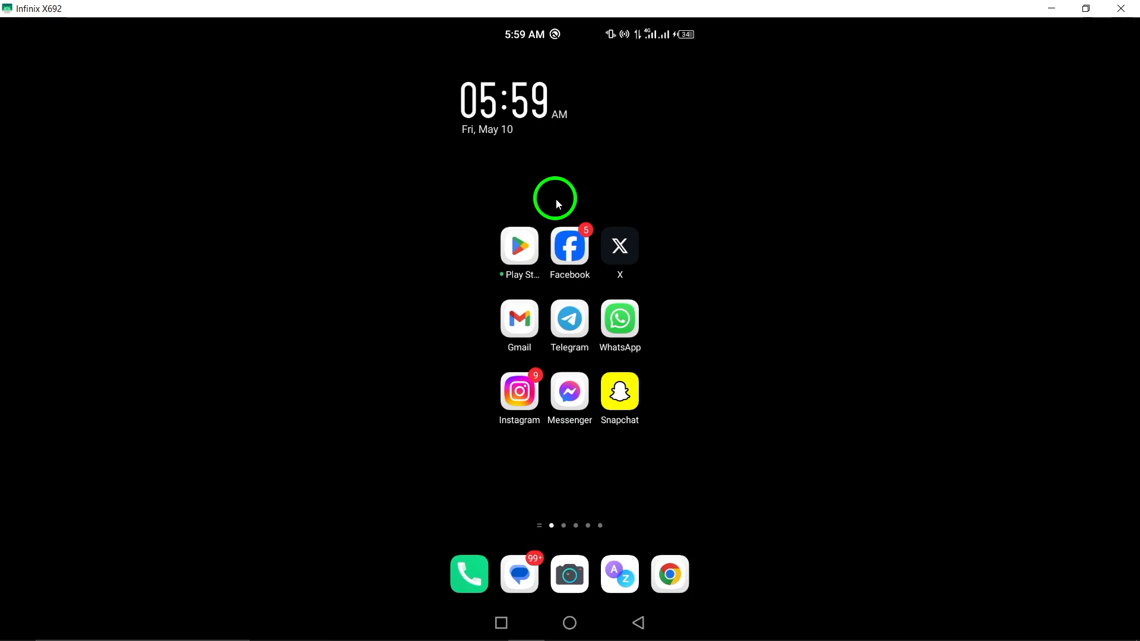
mouse_move(540, 186)
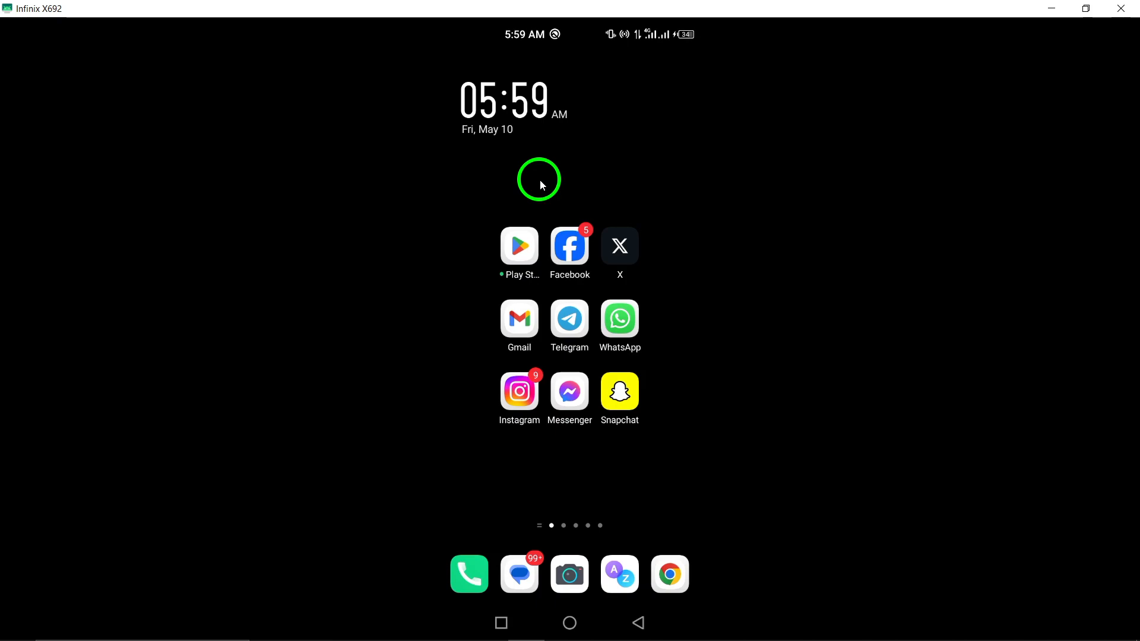